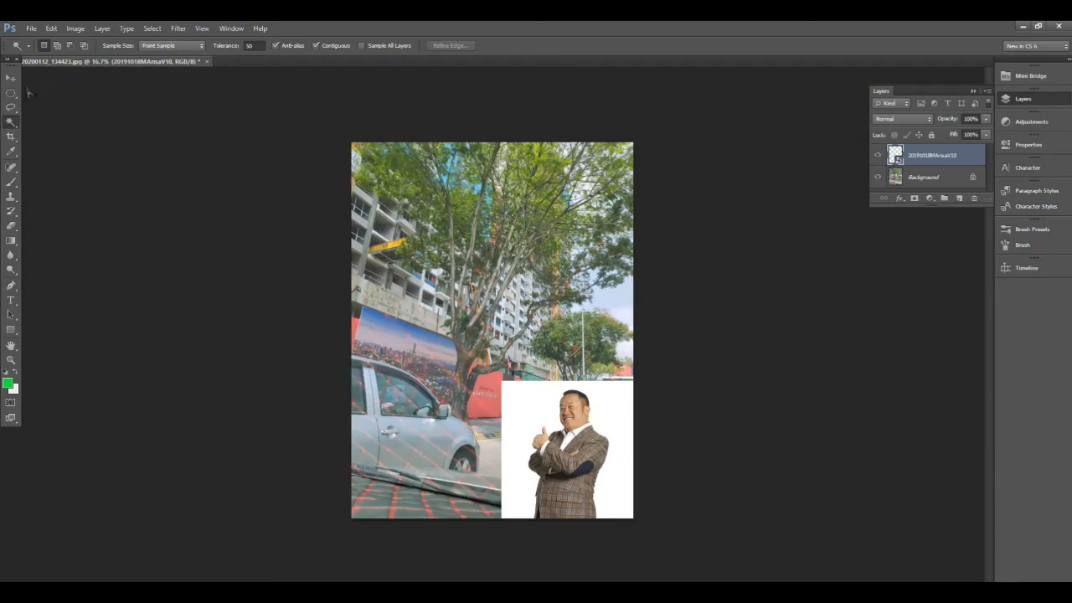
# Scale the man's photo up with Free Transform over the street scene's bottom right.
pyautogui.click(11, 78)
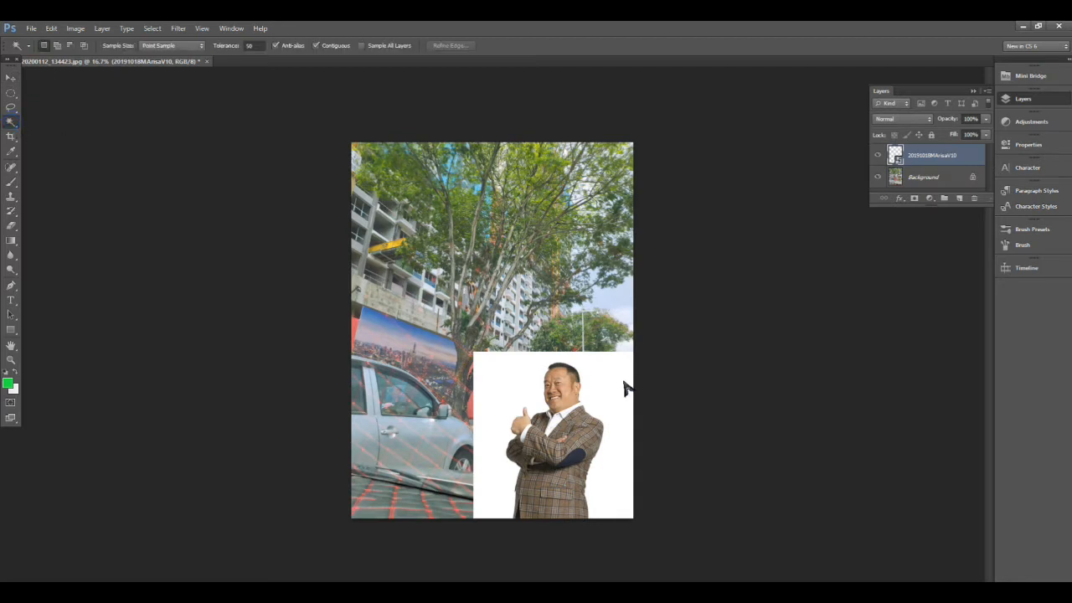
pyautogui.click(553, 427)
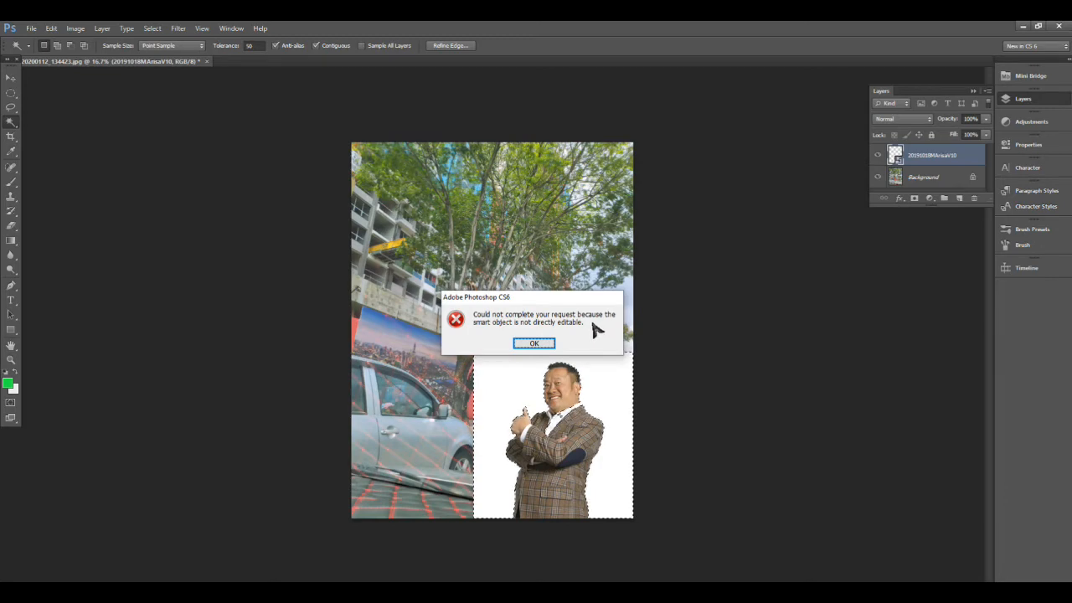
pyautogui.click(534, 344)
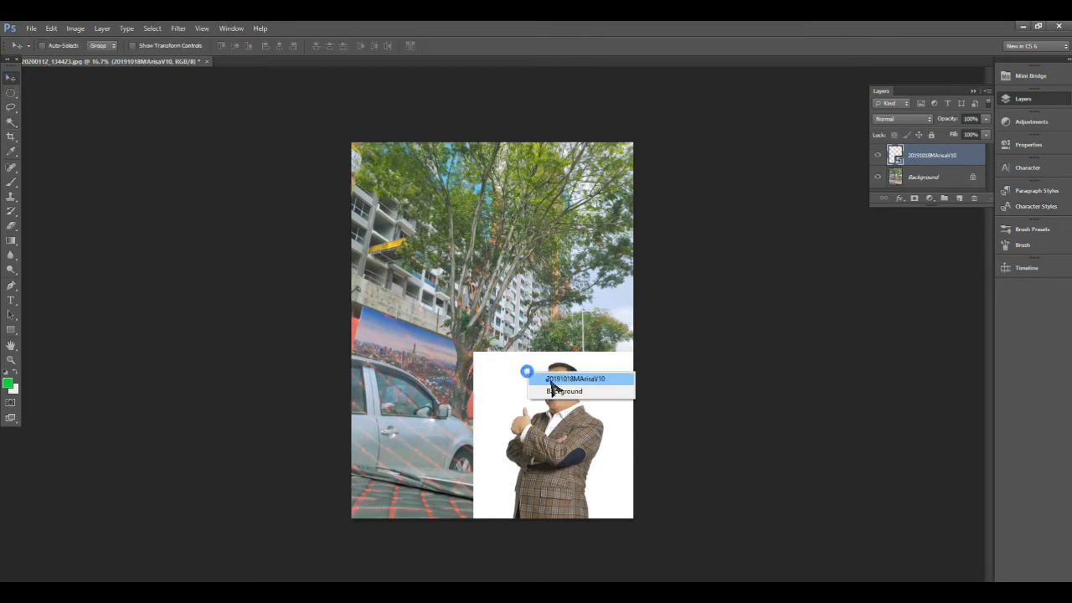
# Select the man's photo layer and rasterize its smart object into pixels.
pyautogui.click(575, 379)
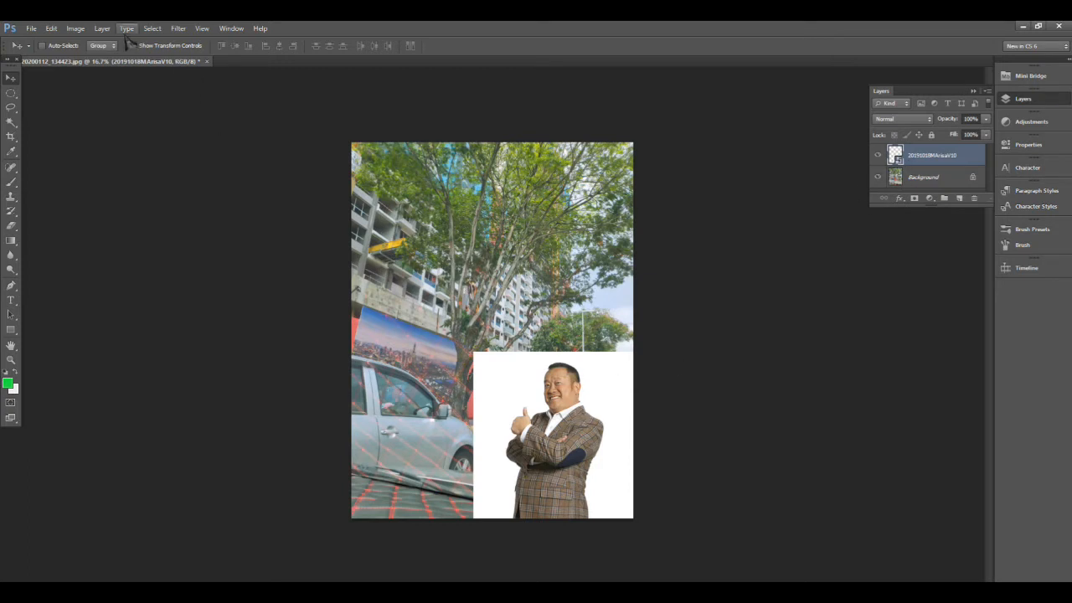
pyautogui.click(101, 28)
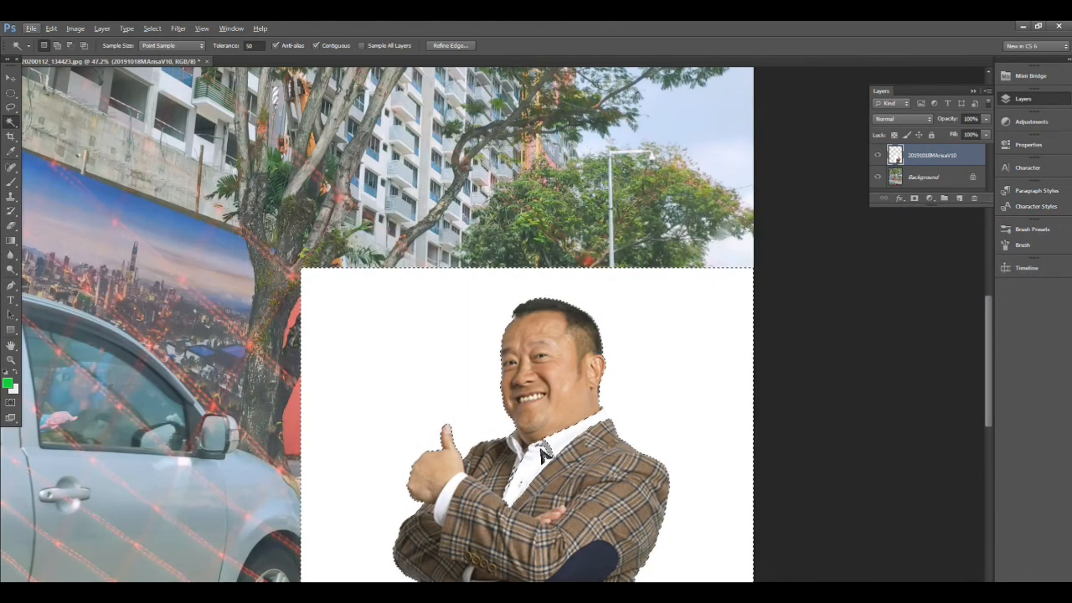
# Deselect, Magic Wand the white area around the man again, and open Refine Edge.
pyautogui.click(601, 417)
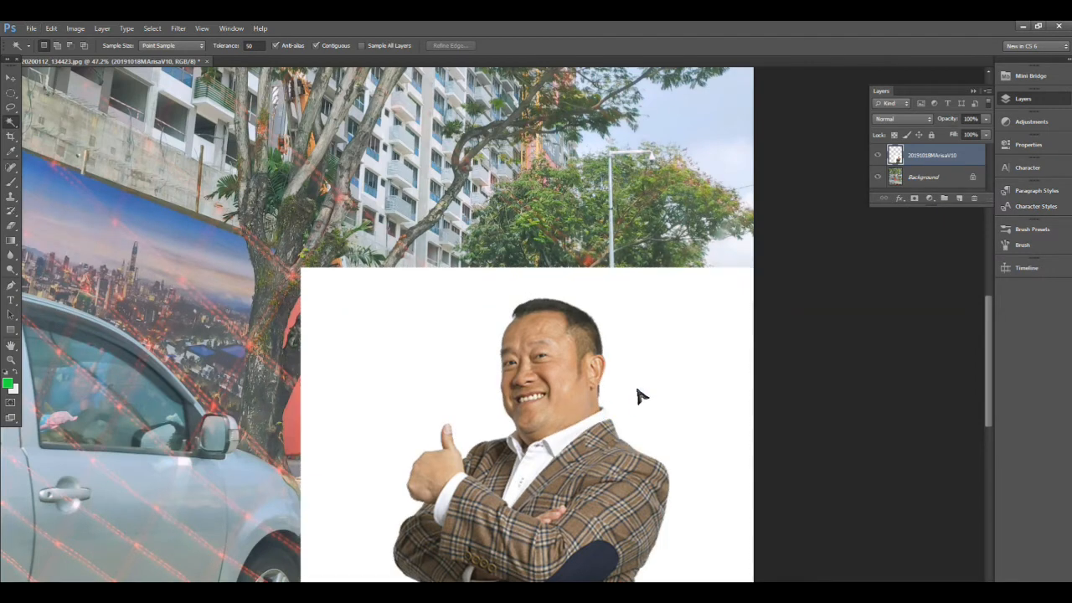
pyautogui.click(649, 394)
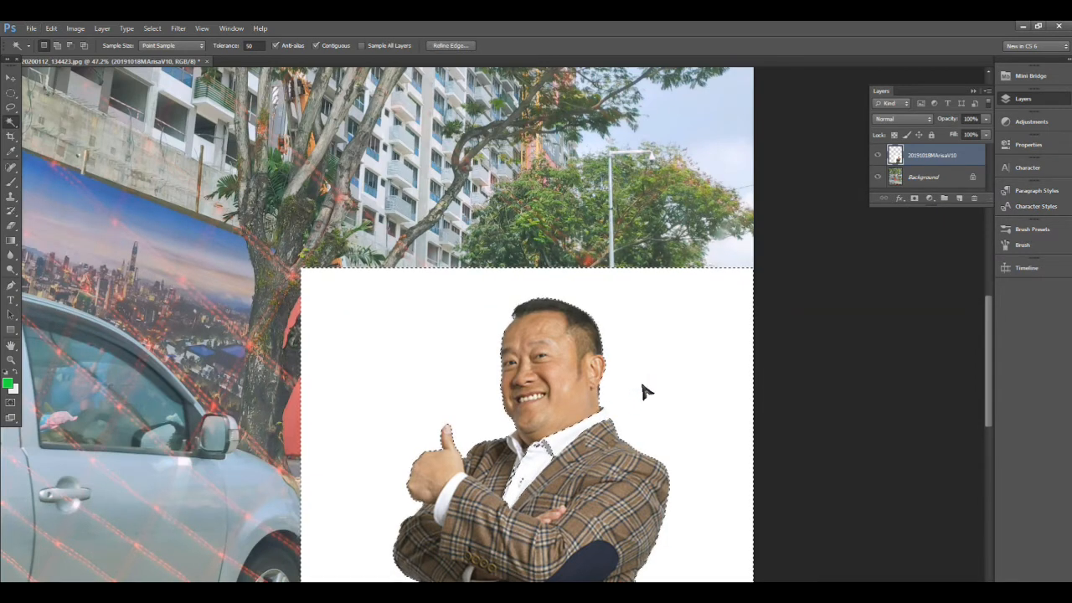
pyautogui.click(451, 45)
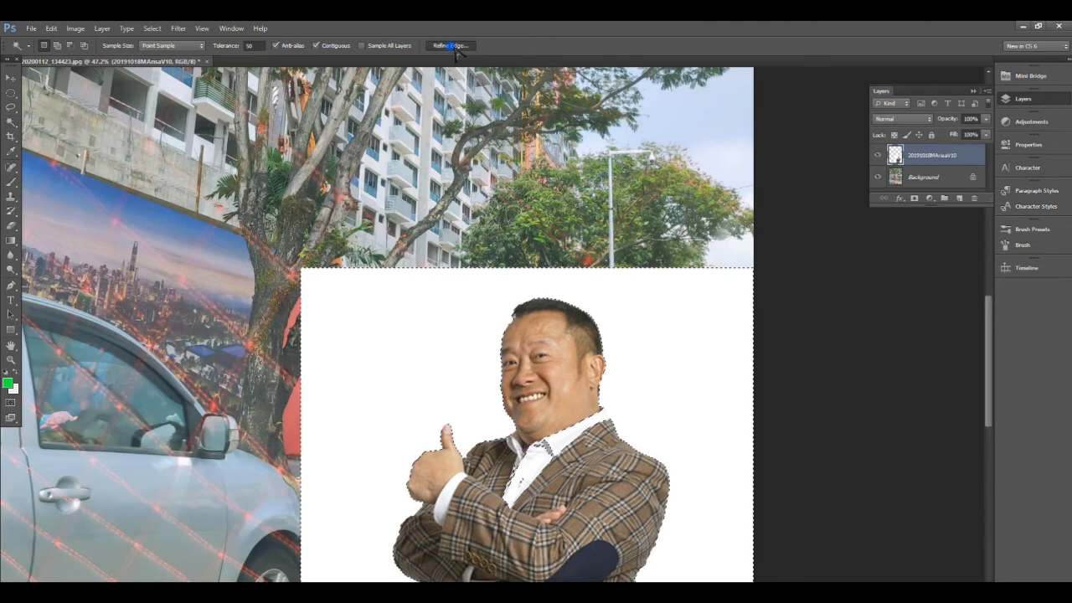
pyautogui.click(450, 45)
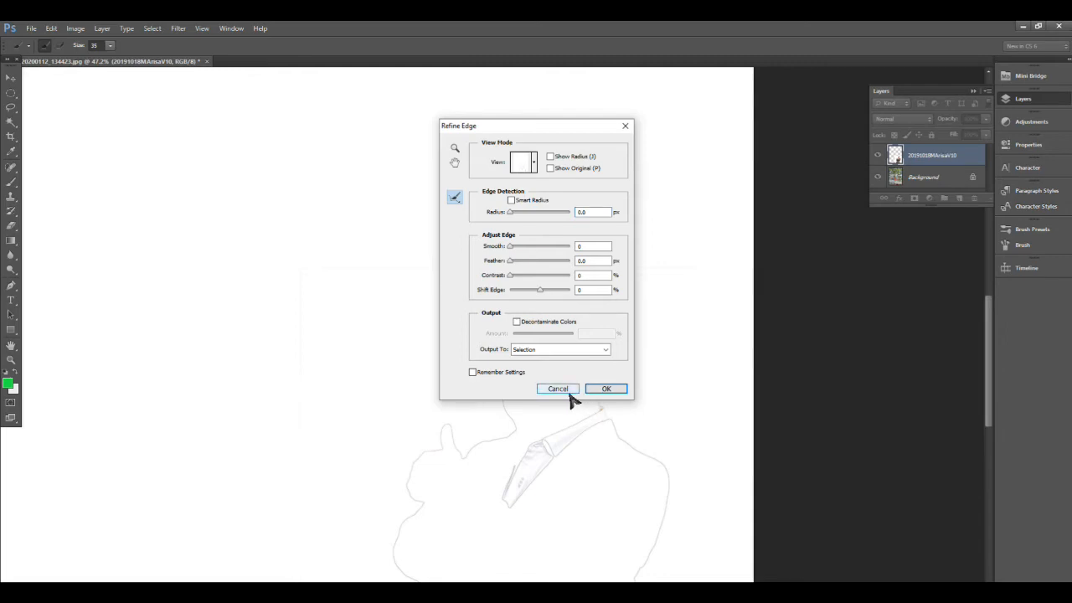
# Cancel the Refine Edge dialog without applying any edge refinement.
pyautogui.click(606, 388)
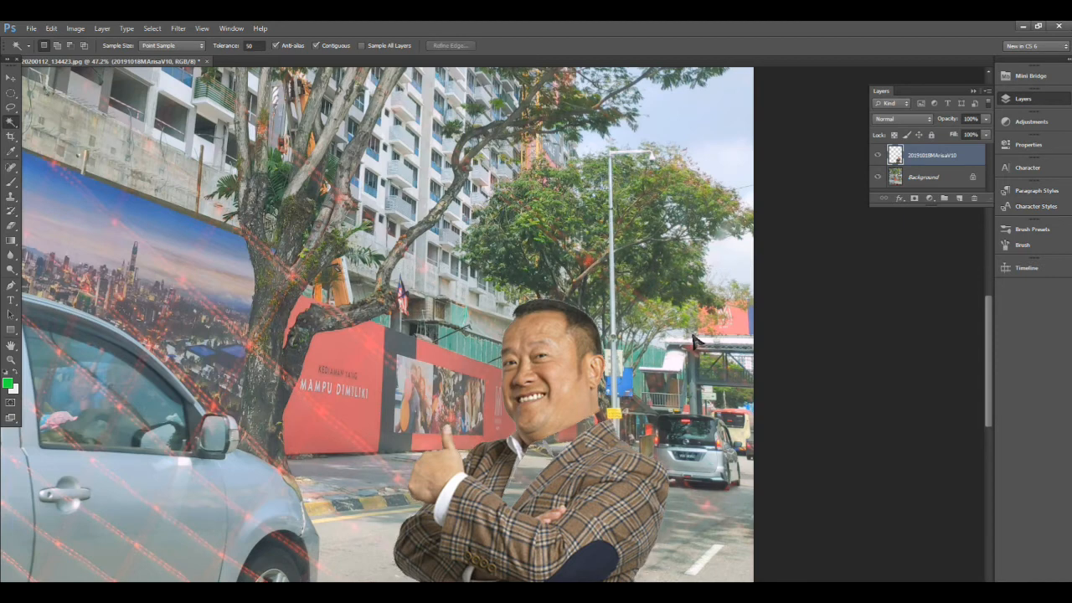
pyautogui.moveTo(569, 446)
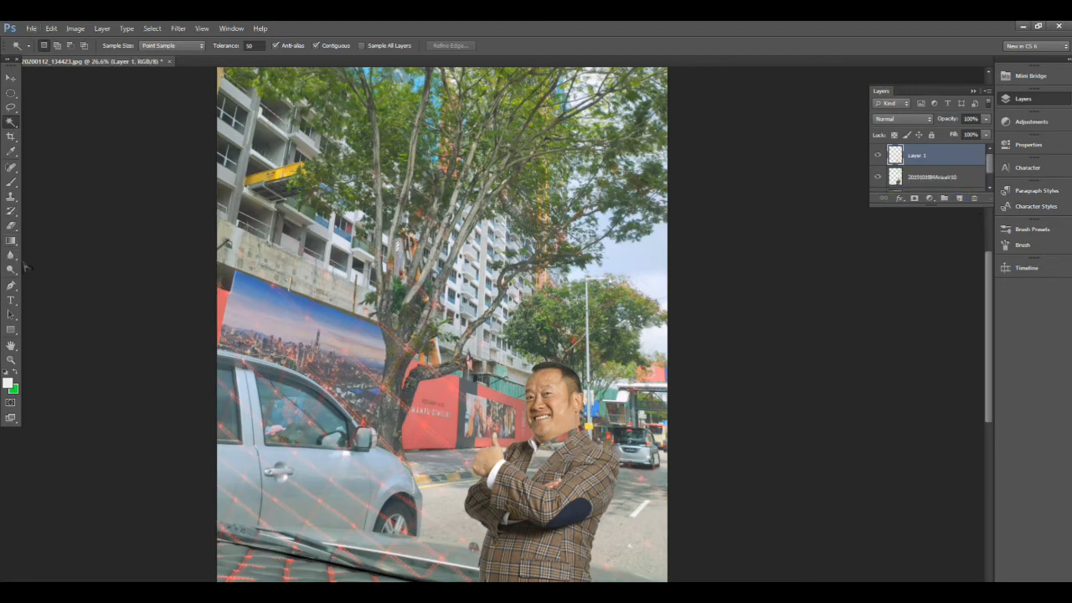
# Choose the Brush tool and set the foreground colour to near-white efefef.
pyautogui.click(11, 166)
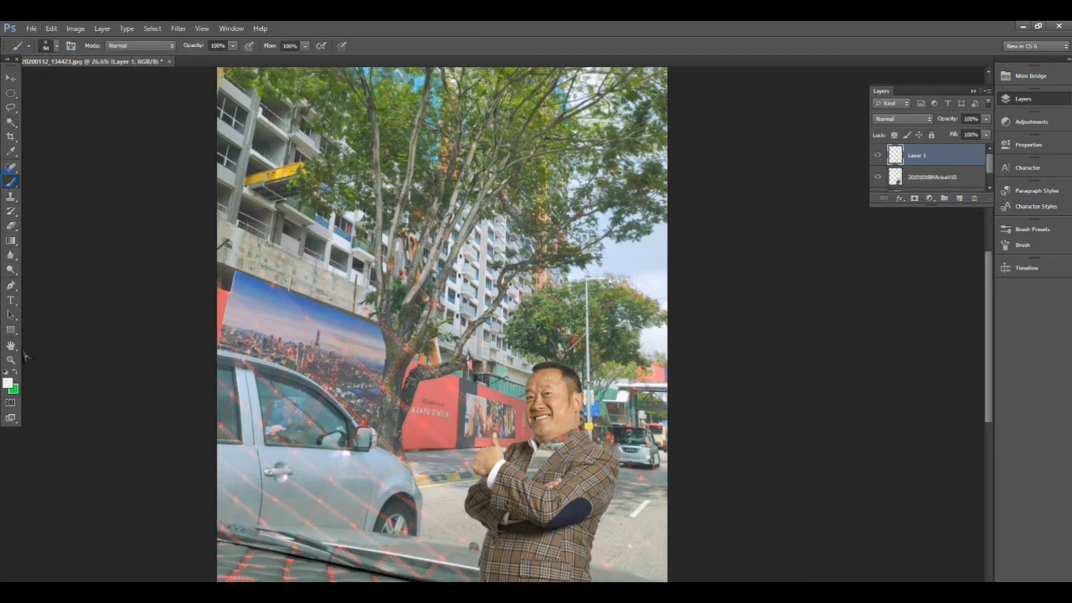
pyautogui.click(9, 385)
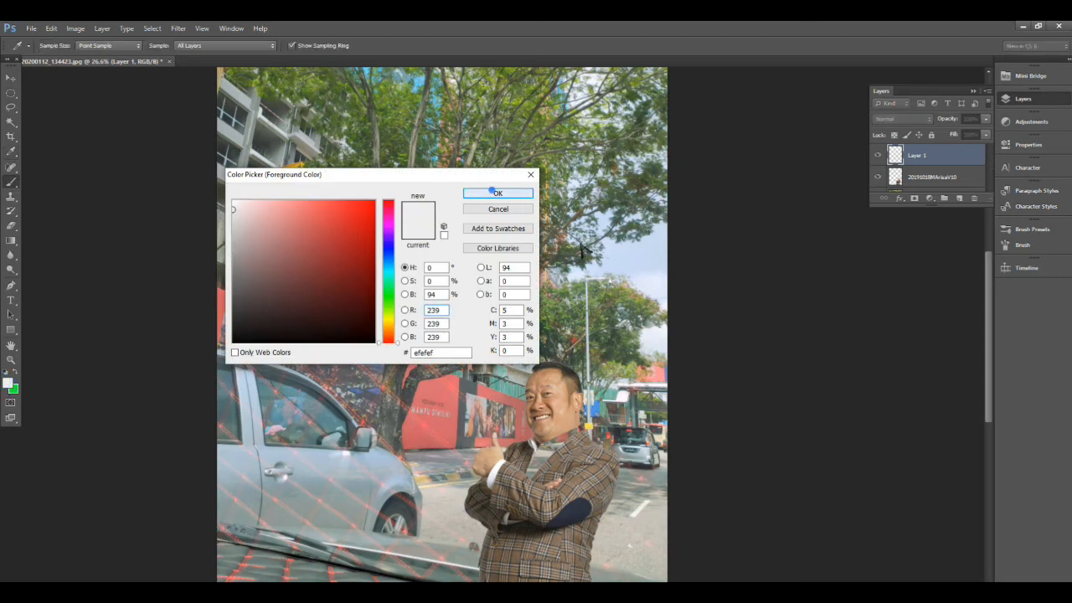
pyautogui.click(498, 193)
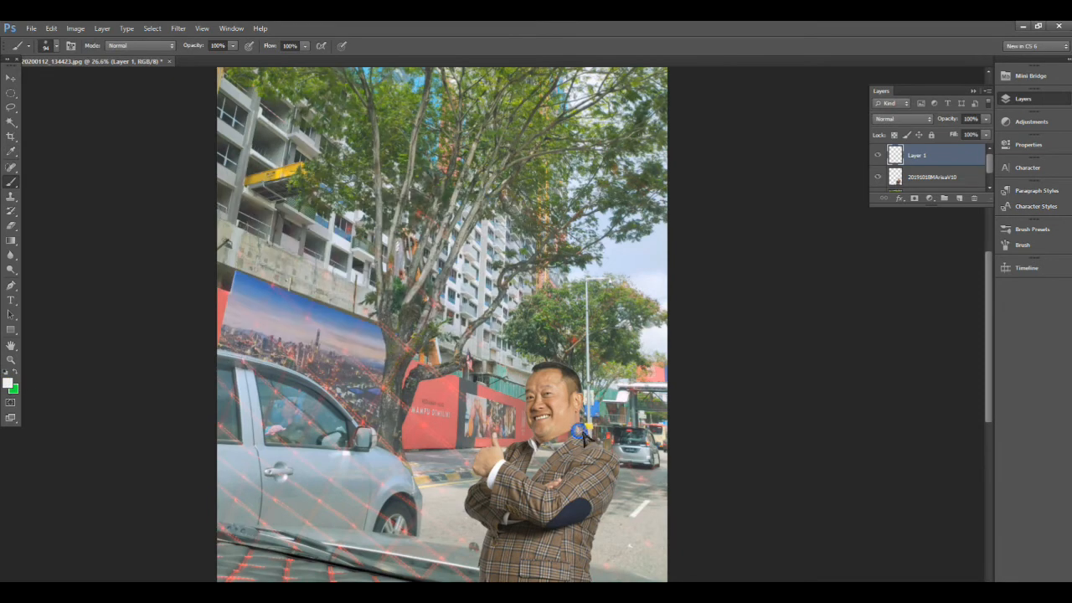
pyautogui.moveTo(578, 427); pyautogui.dragTo(520, 478)
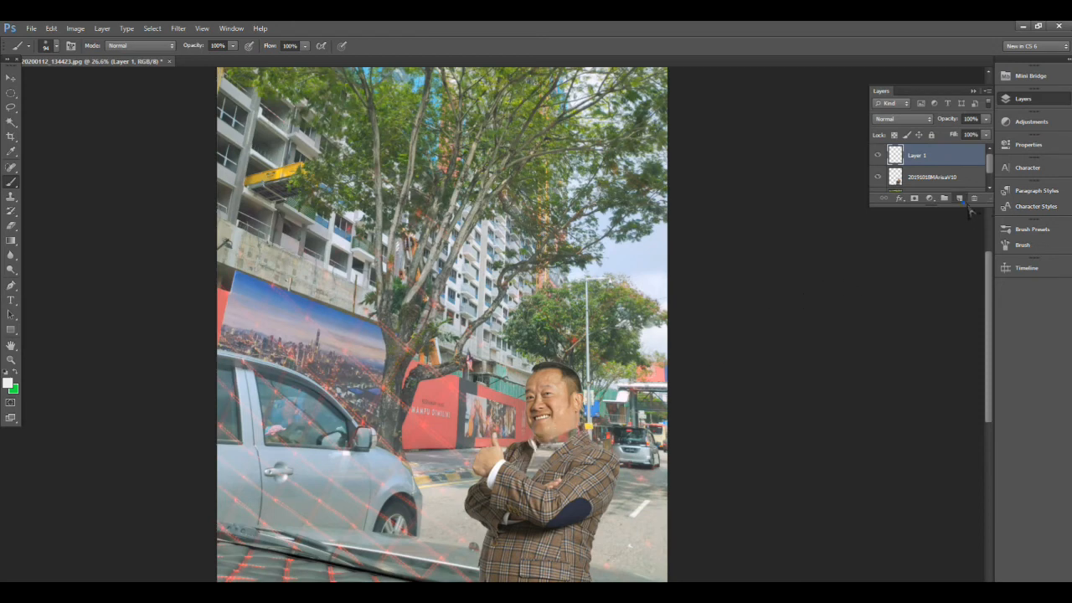
# Add a new layer and brush white over the shirt below the man's collar.
pyautogui.click(959, 199)
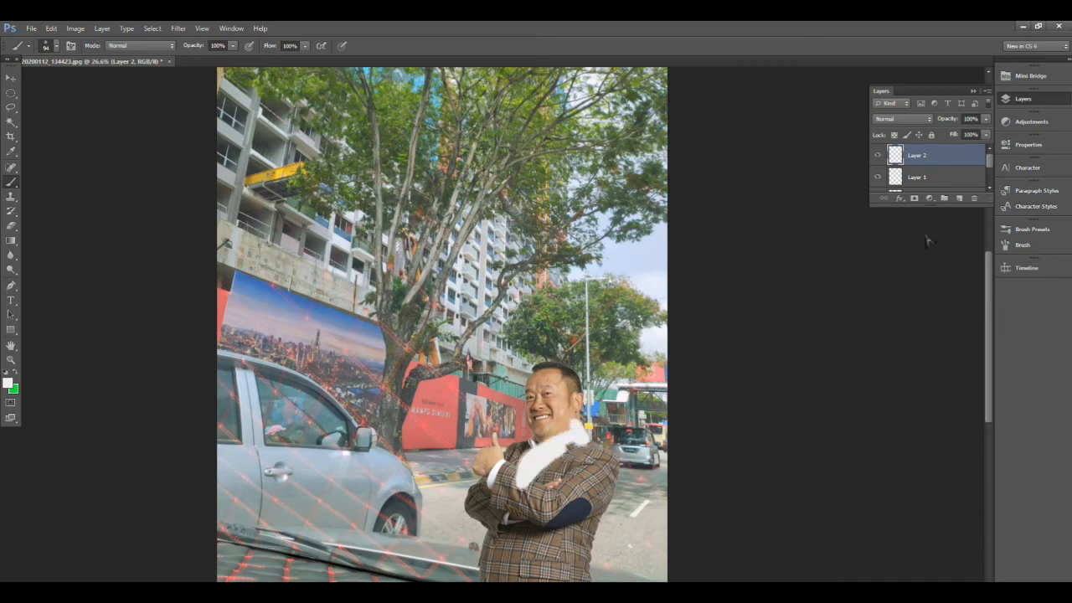
pyautogui.click(917, 176)
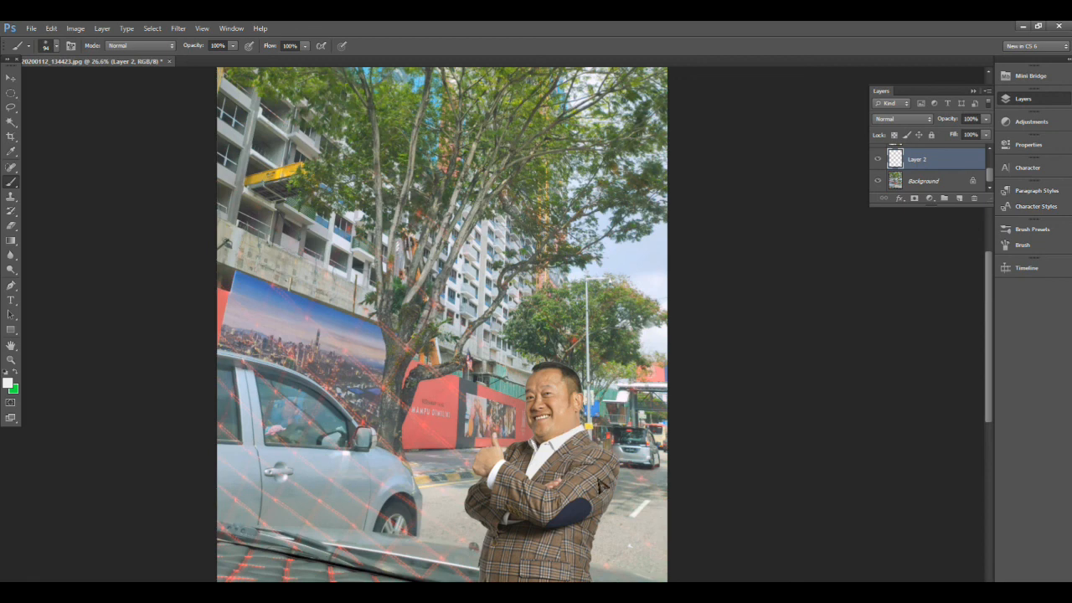
pyautogui.moveTo(389, 342)
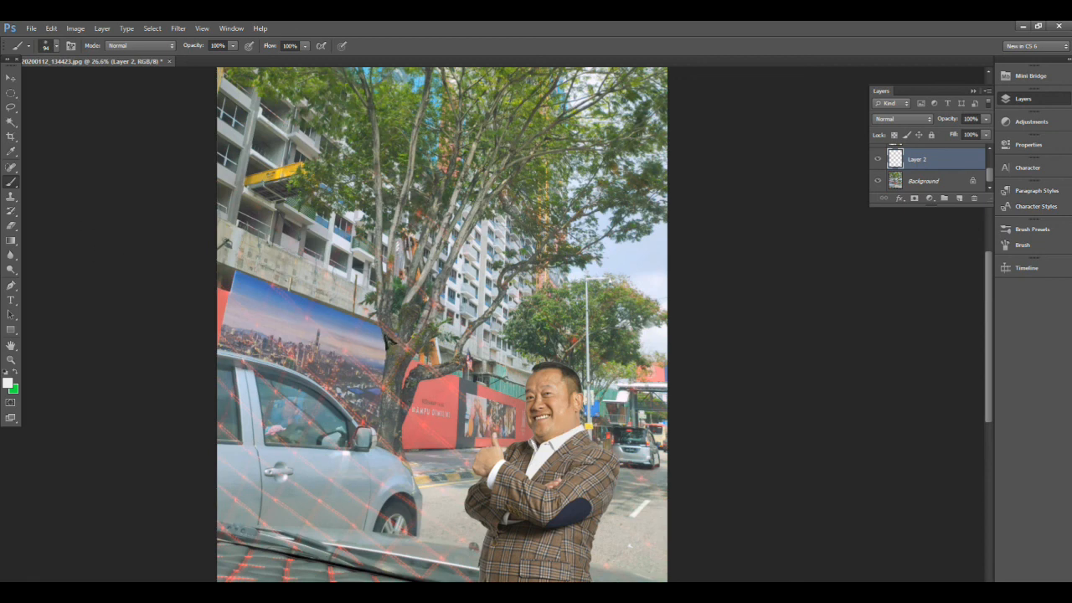
pyautogui.moveTo(473, 446)
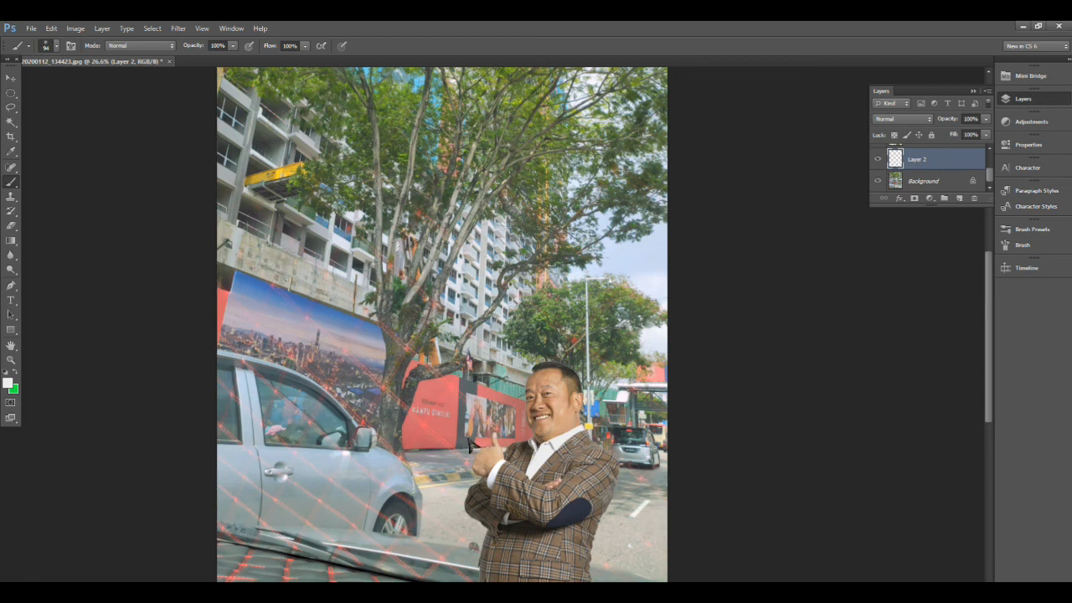